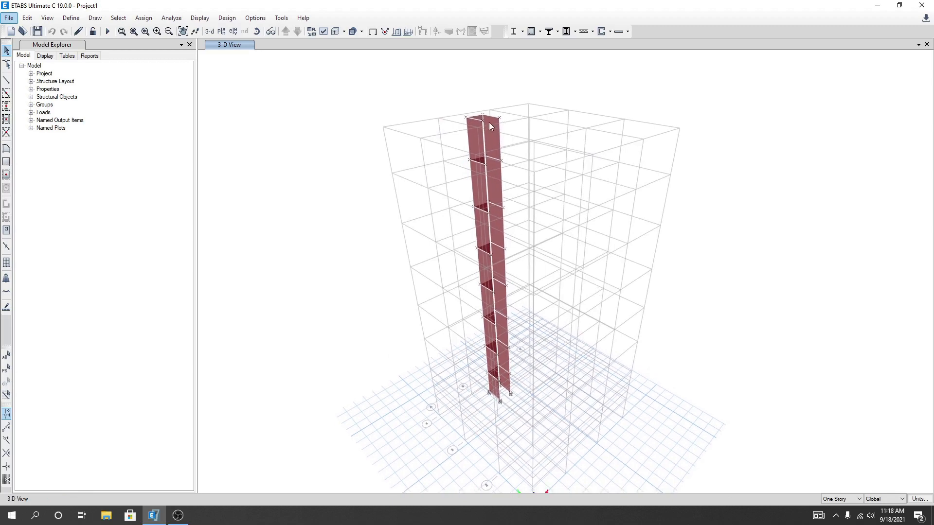
mouse_move(572, 309)
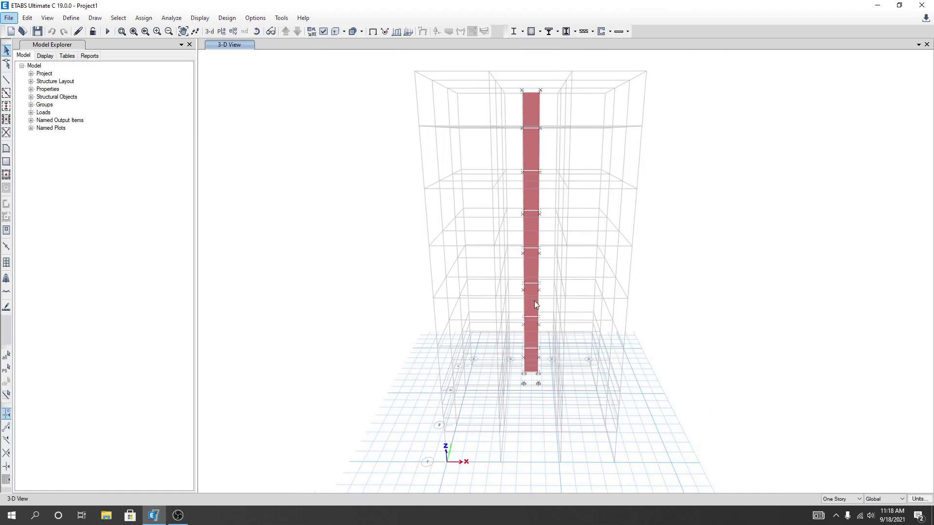
- Set the story selection scope to All Stories from the status bar
click(839, 498)
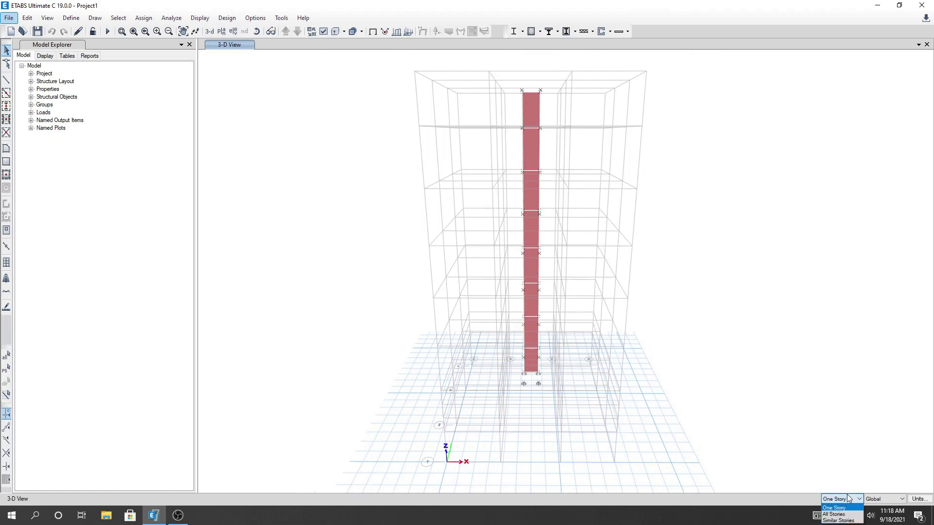
click(832, 513)
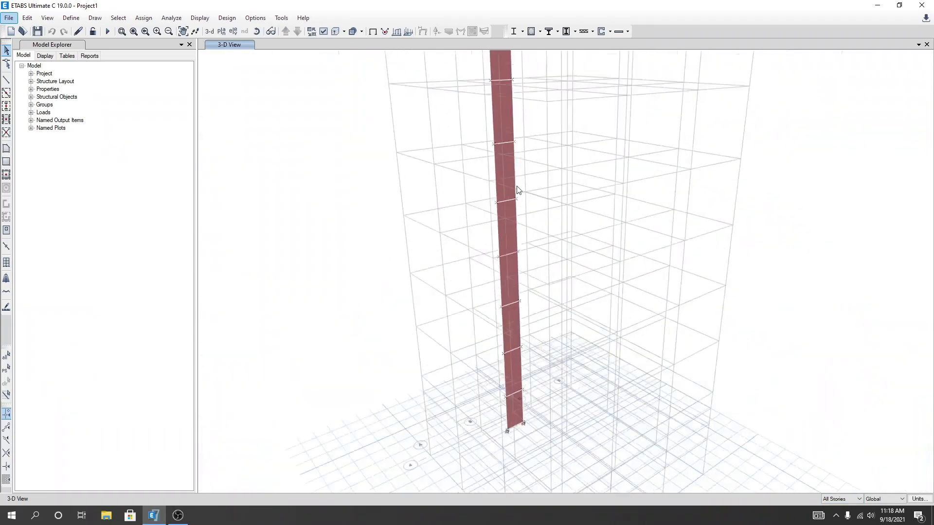
- Show only the selected wall pier, hiding the rest of the model
right_click(516, 189)
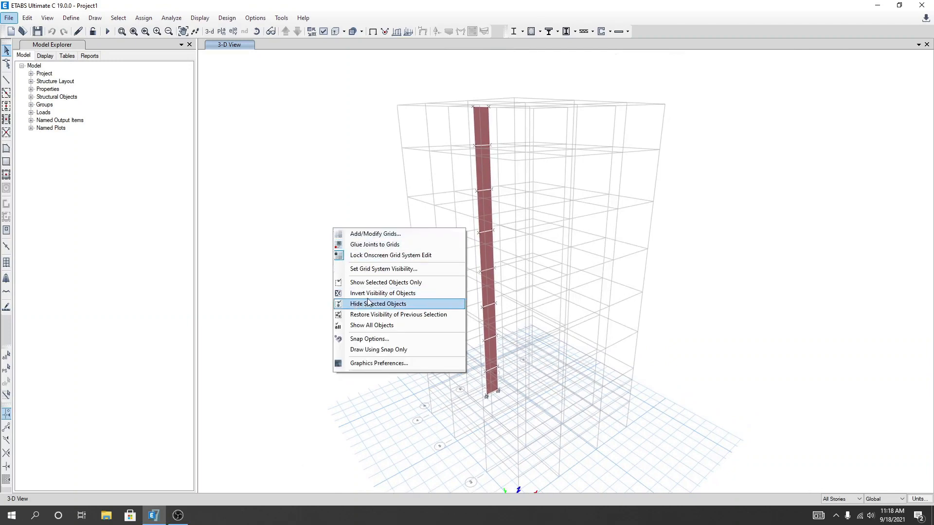
mouse_move(383, 269)
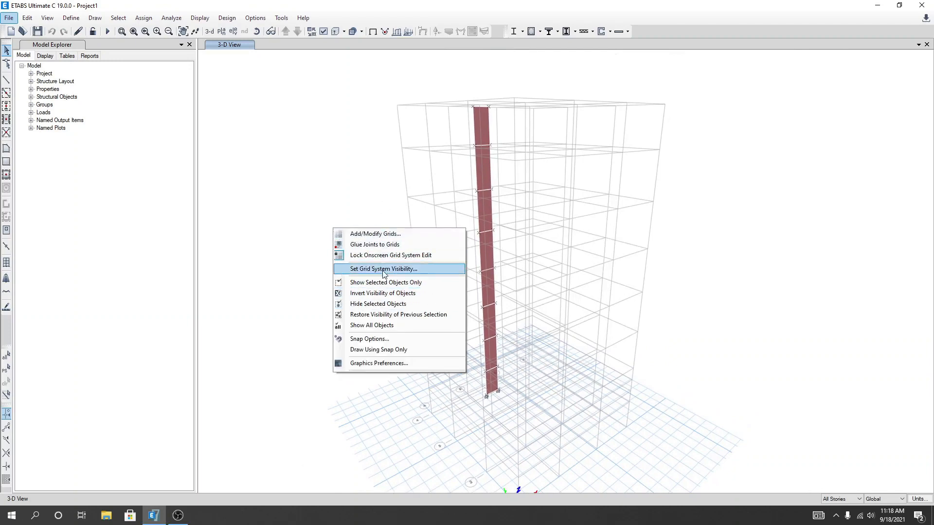
click(385, 282)
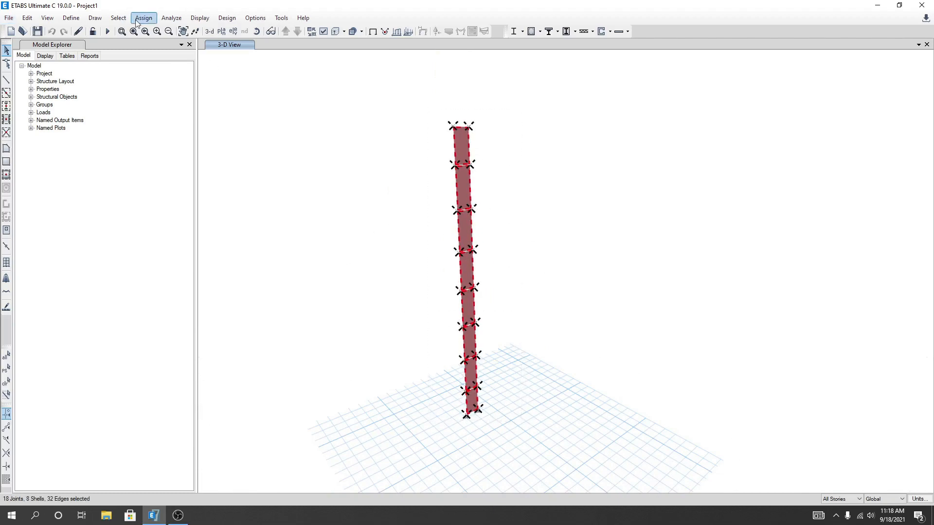
- Assign Auto Rectangular Mesh with a 1 ft maximum mesh size to the pier's walls
click(144, 18)
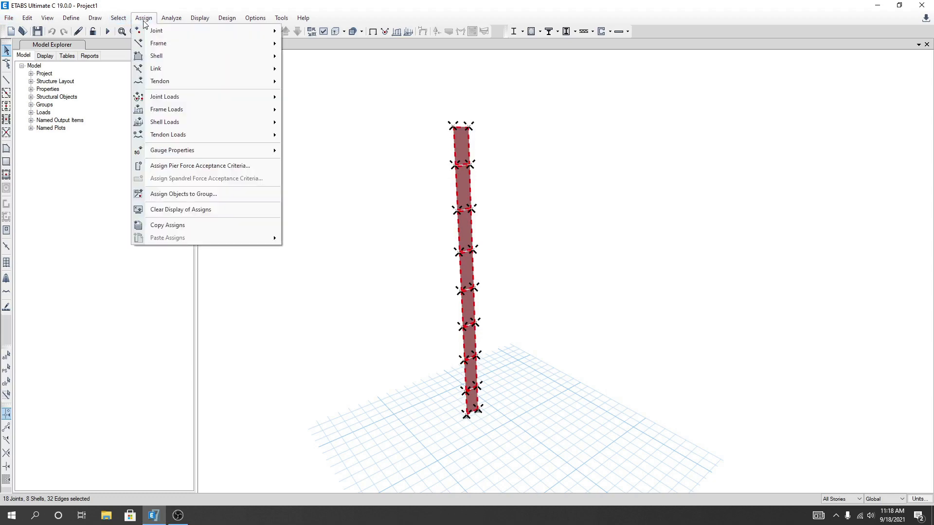
mouse_move(156, 68)
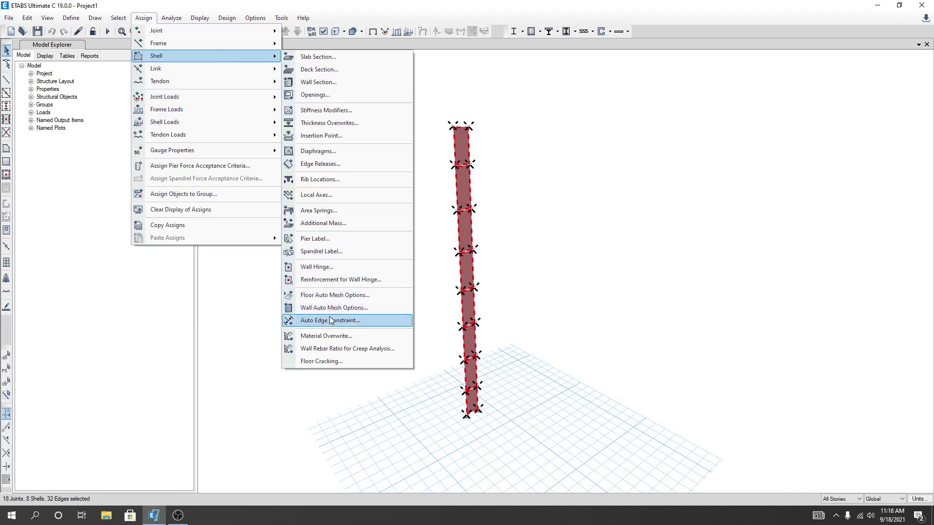
mouse_move(334, 309)
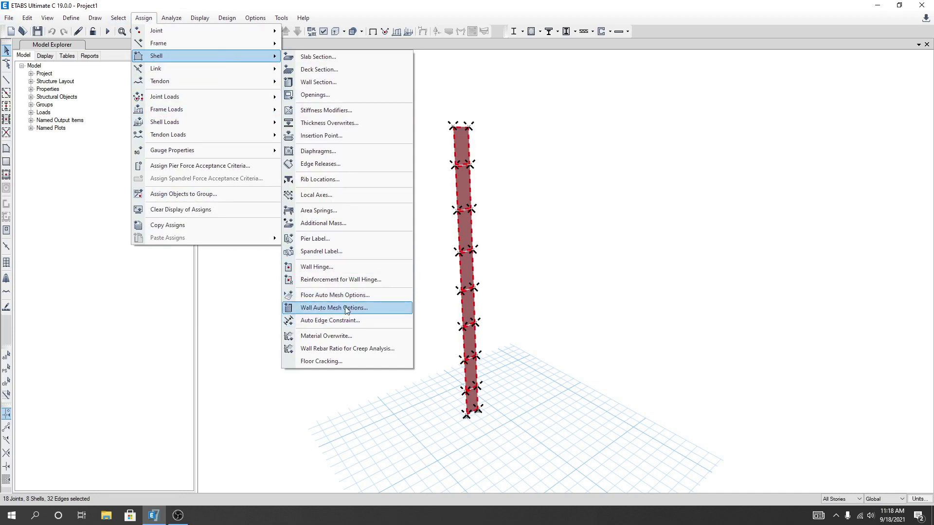
click(334, 307)
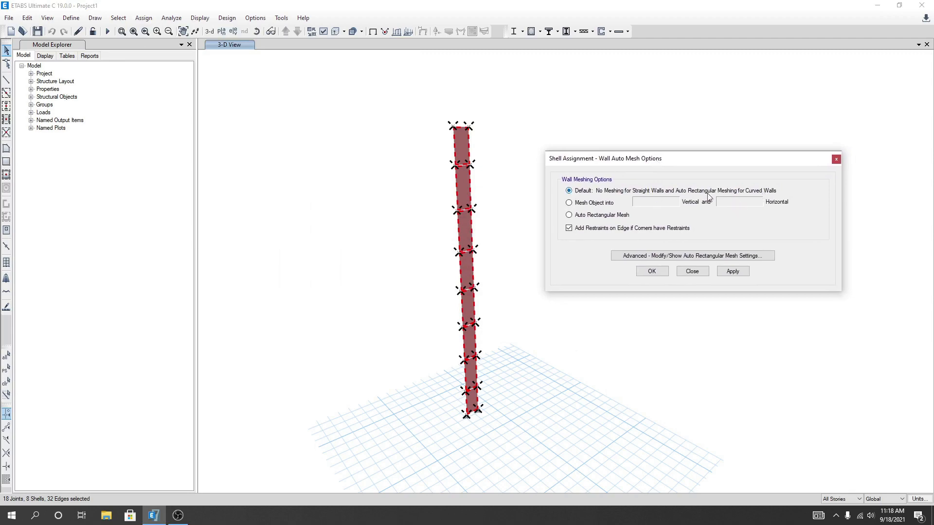
click(570, 215)
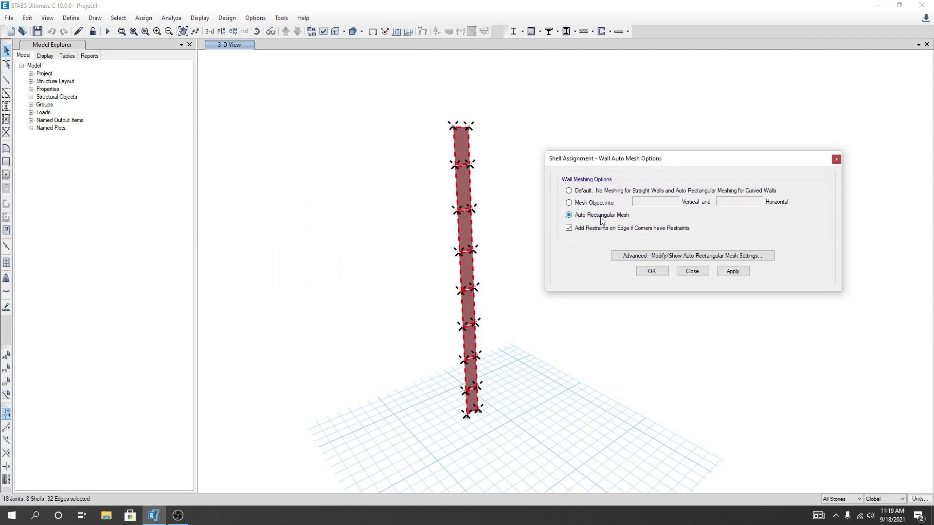
click(692, 255)
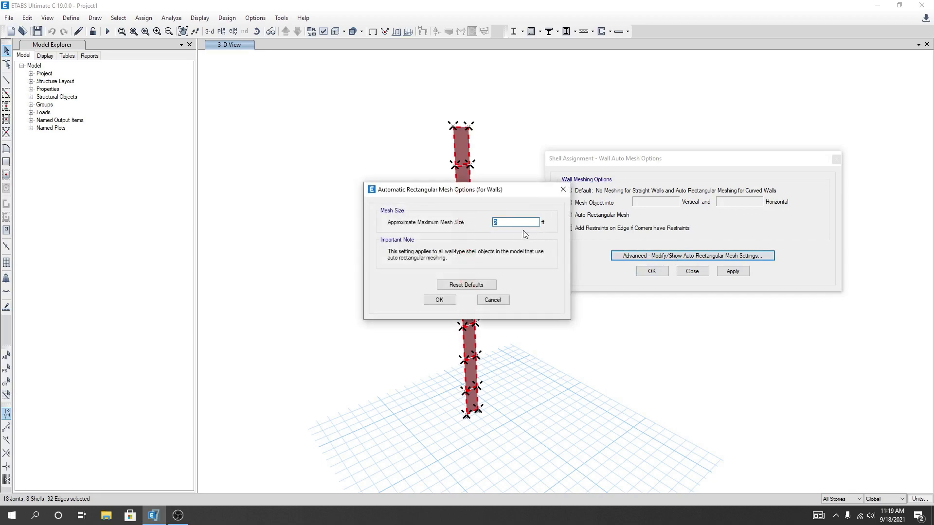
text(1)
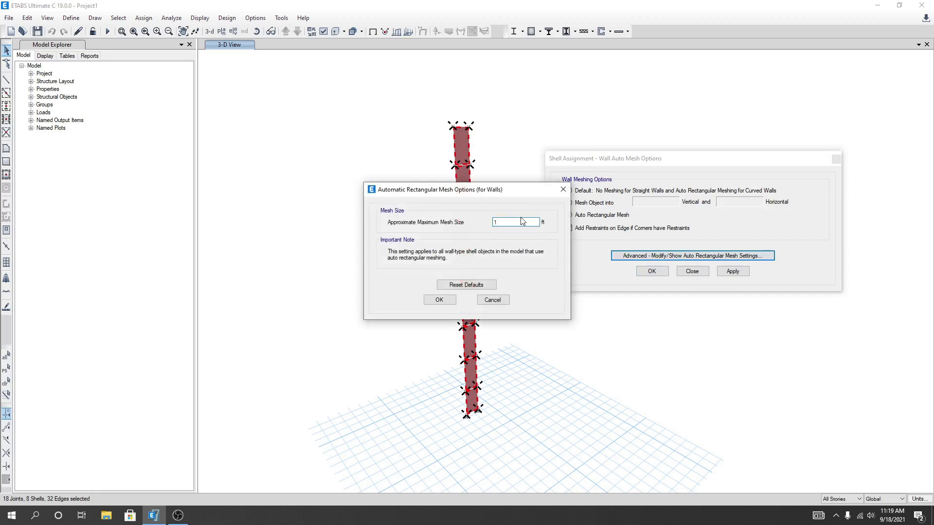
click(439, 300)
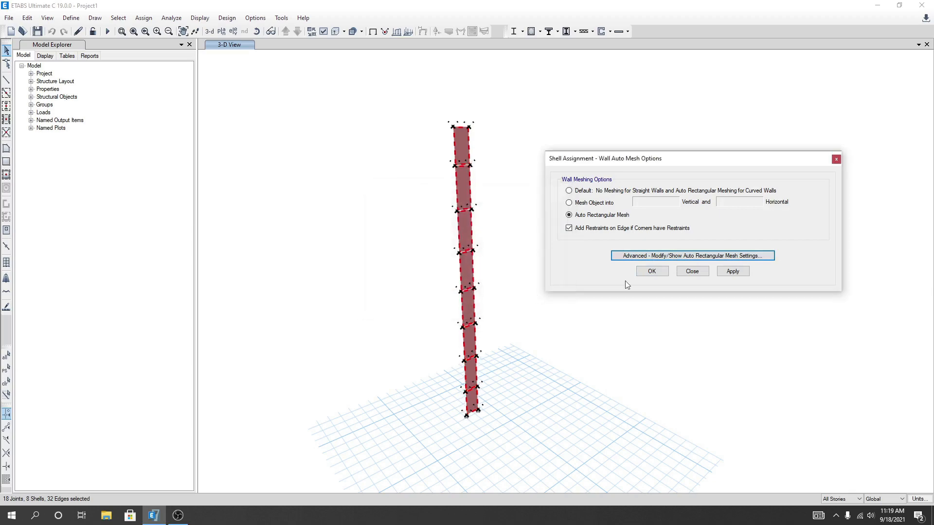
click(732, 272)
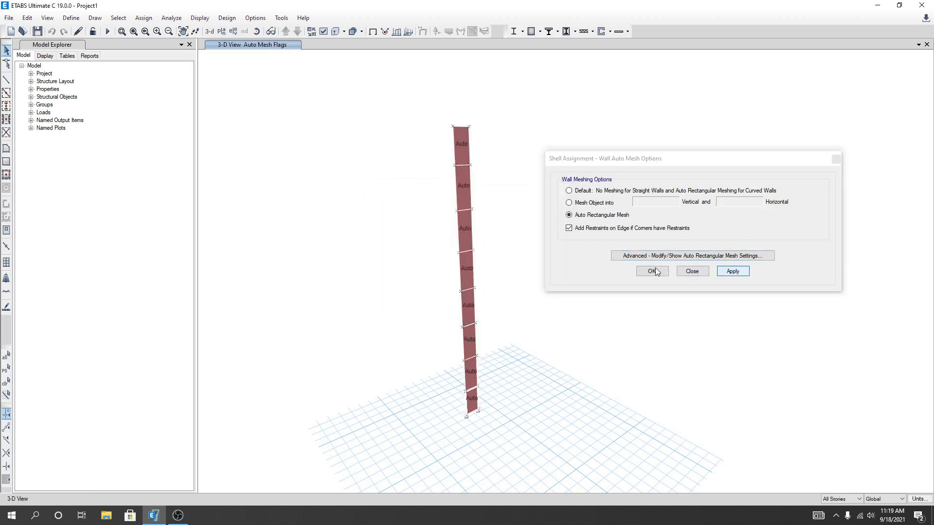